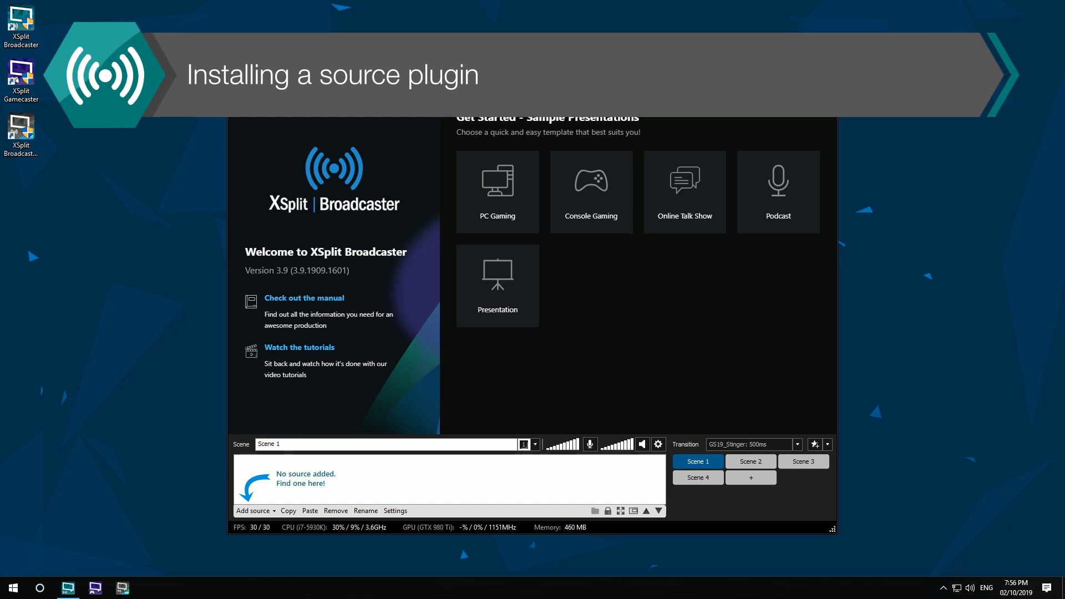
- Reach the Plugin Store through Add source > Find more sources
click(254, 510)
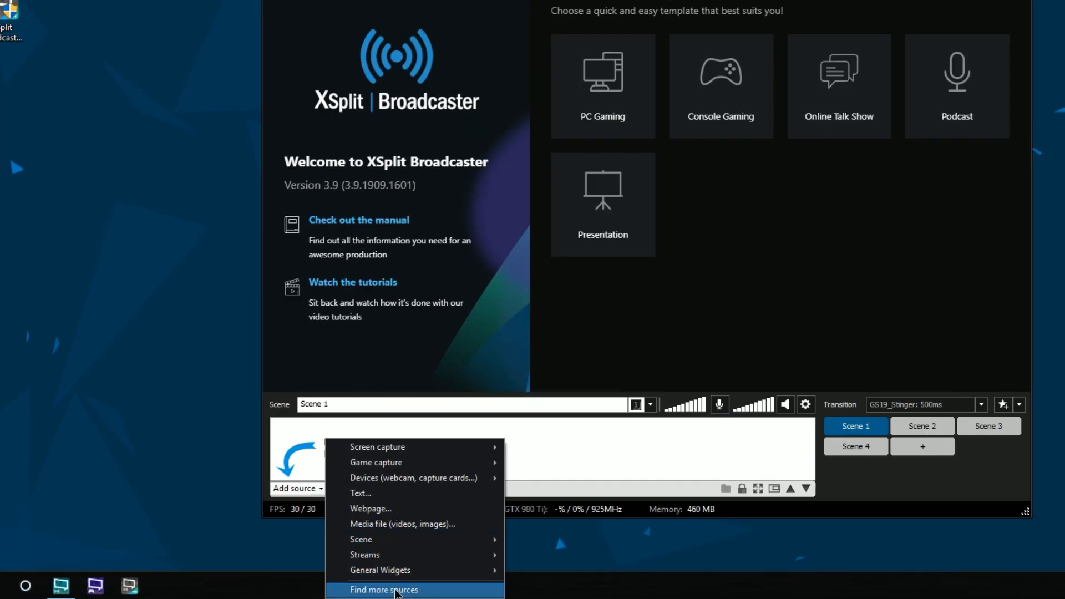
click(383, 589)
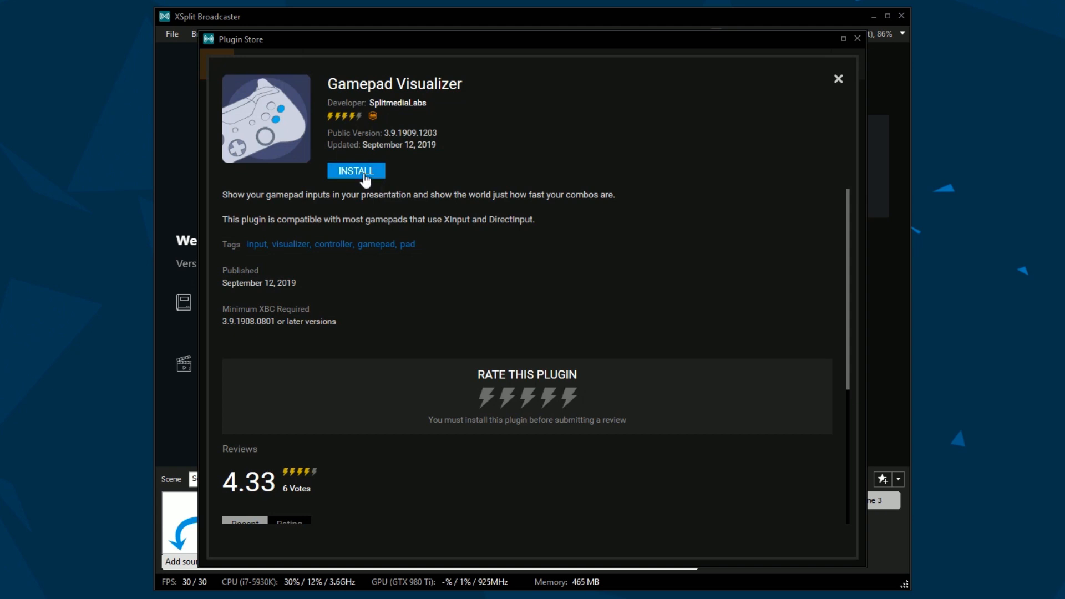
- Install the Gamepad Visualizer plugin and close the store window
click(356, 171)
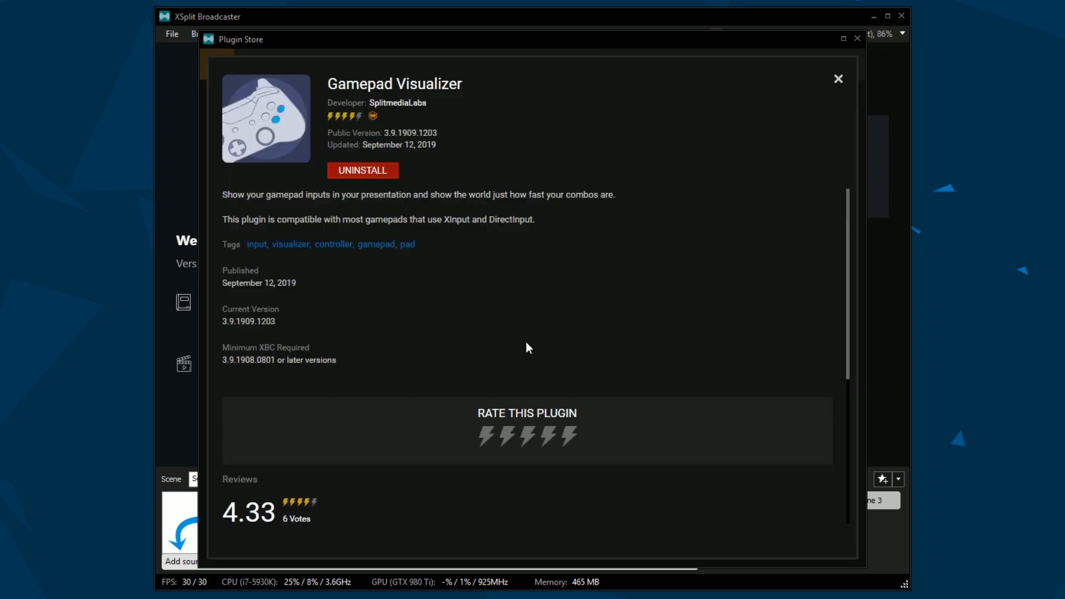
click(838, 78)
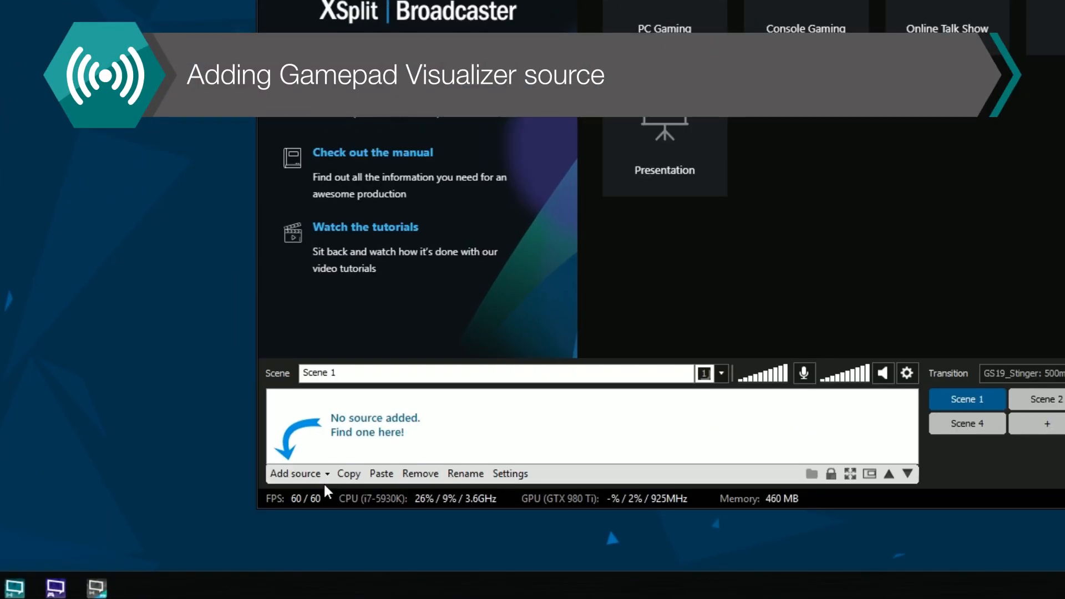
- Add a Gamepad Visualizer source from General Widgets to Scene 1
click(295, 473)
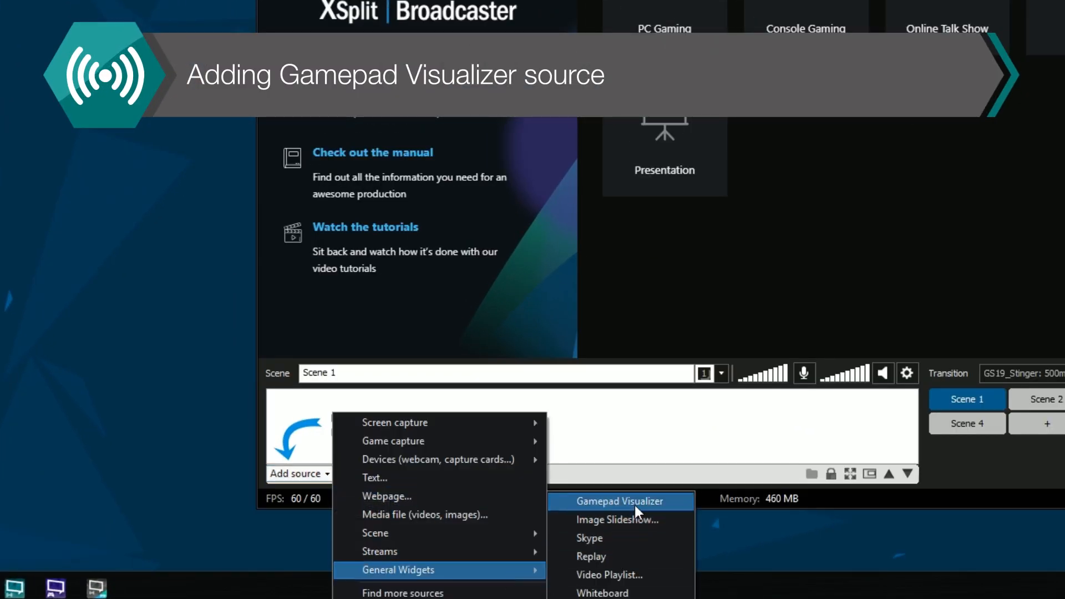
click(619, 501)
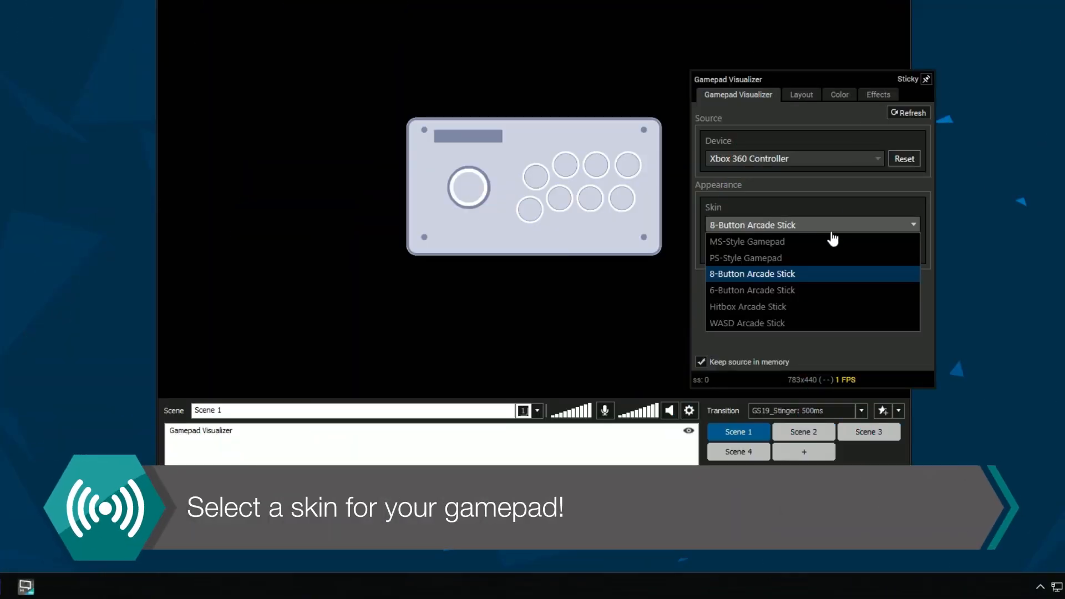
- Try the 6-Button and Hitbox skins, then settle on WASD Arcade Stick
click(752, 289)
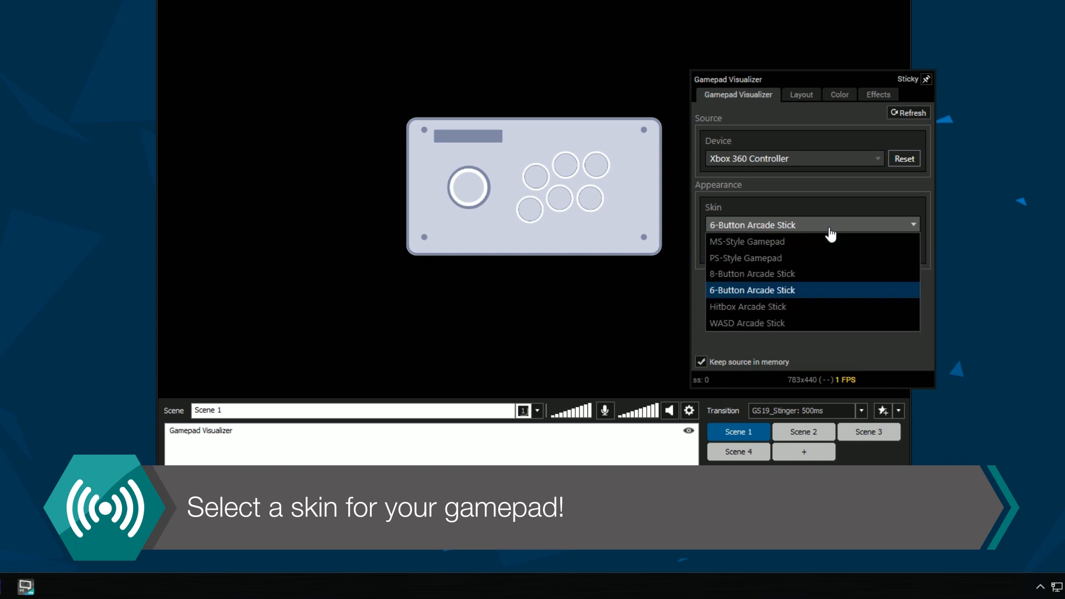
click(746, 306)
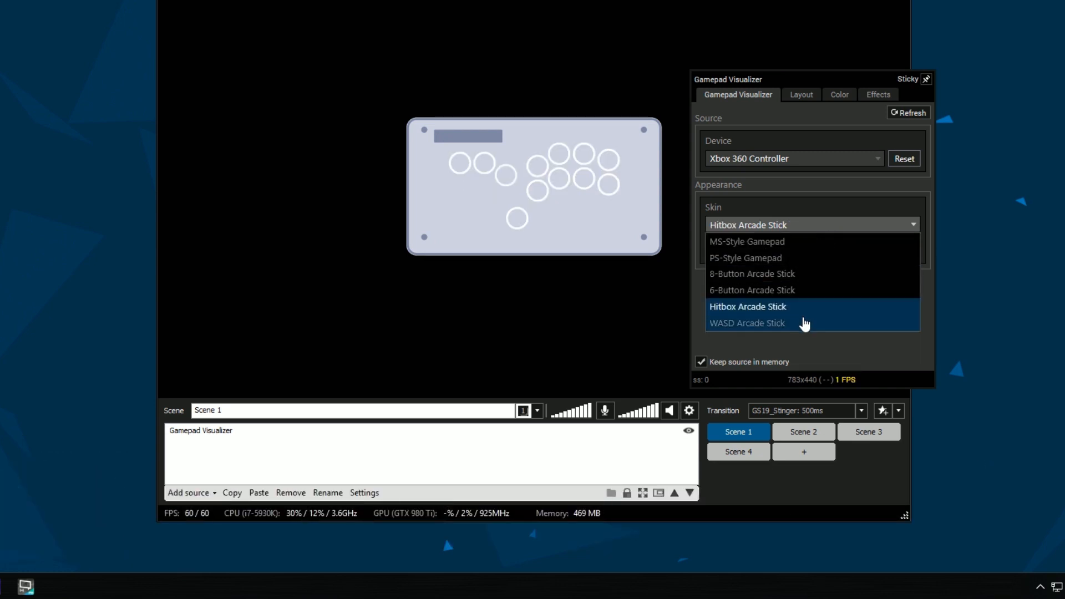
click(747, 323)
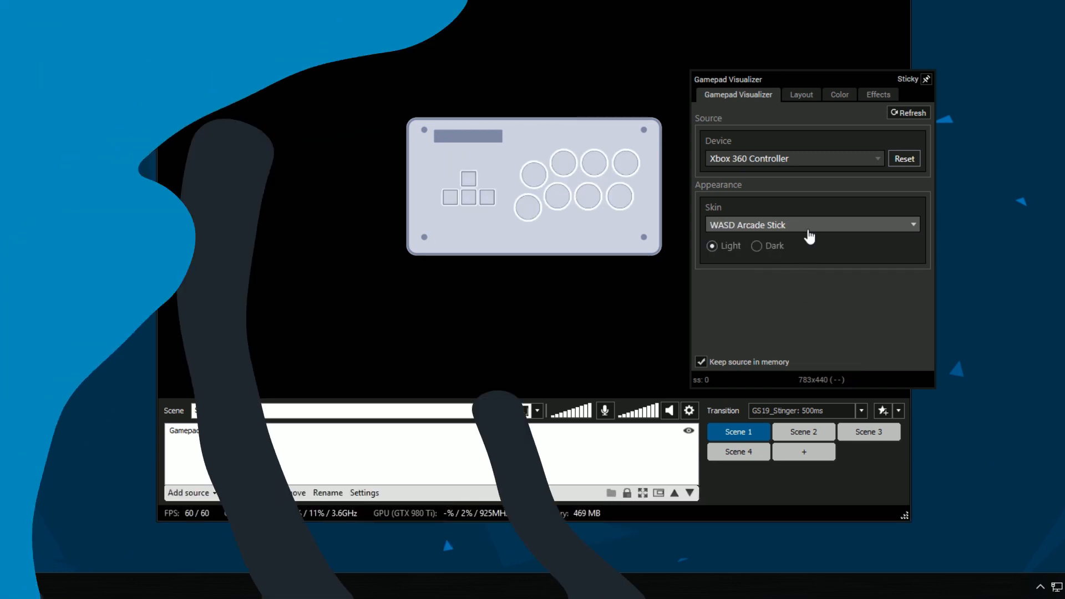